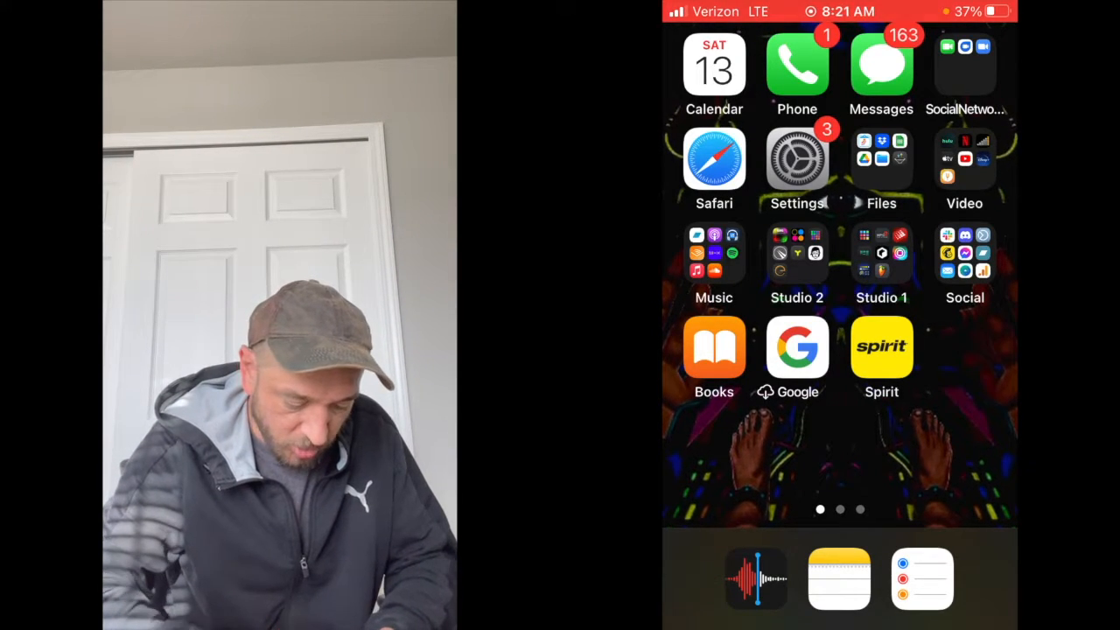
Launch Blocs Wave from the home screen to an empty loop grid.
{"action": "left_click", "coordinate": [921, 577]}
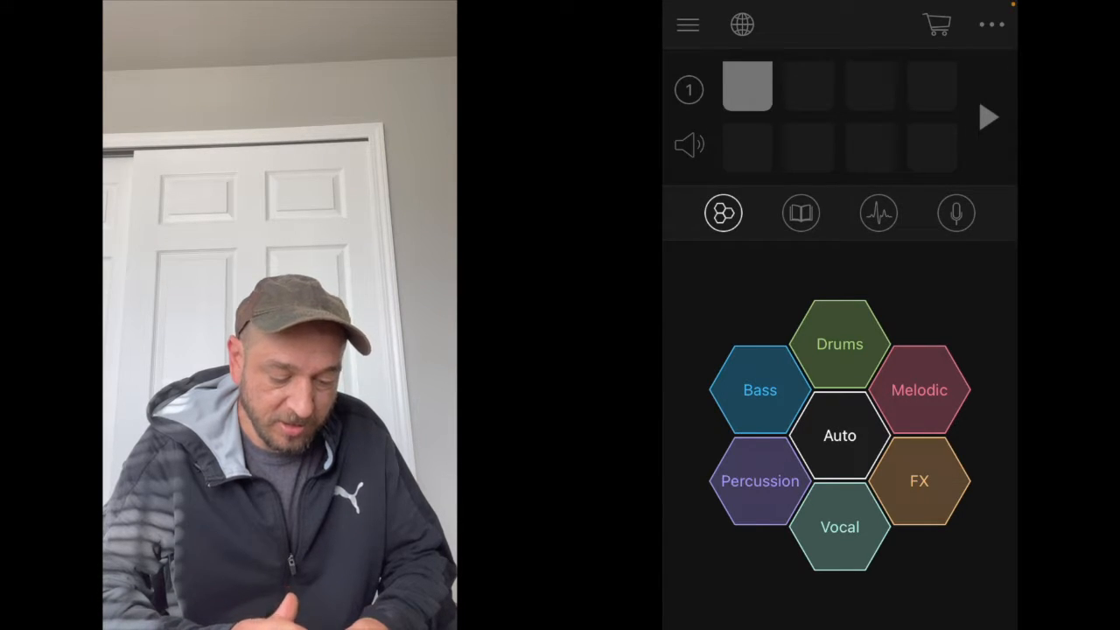
Generate drums, bass, melodic, FX and percussion loops into all eight grid slots.
{"action": "left_click", "coordinate": [839, 435]}
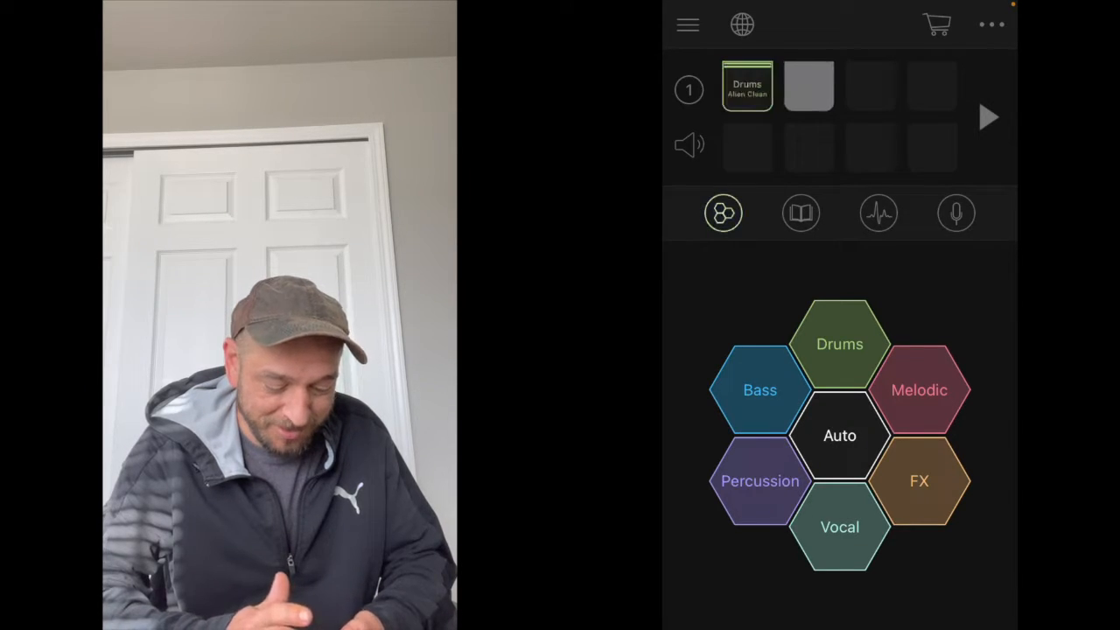
{"action": "left_click", "coordinate": [759, 388]}
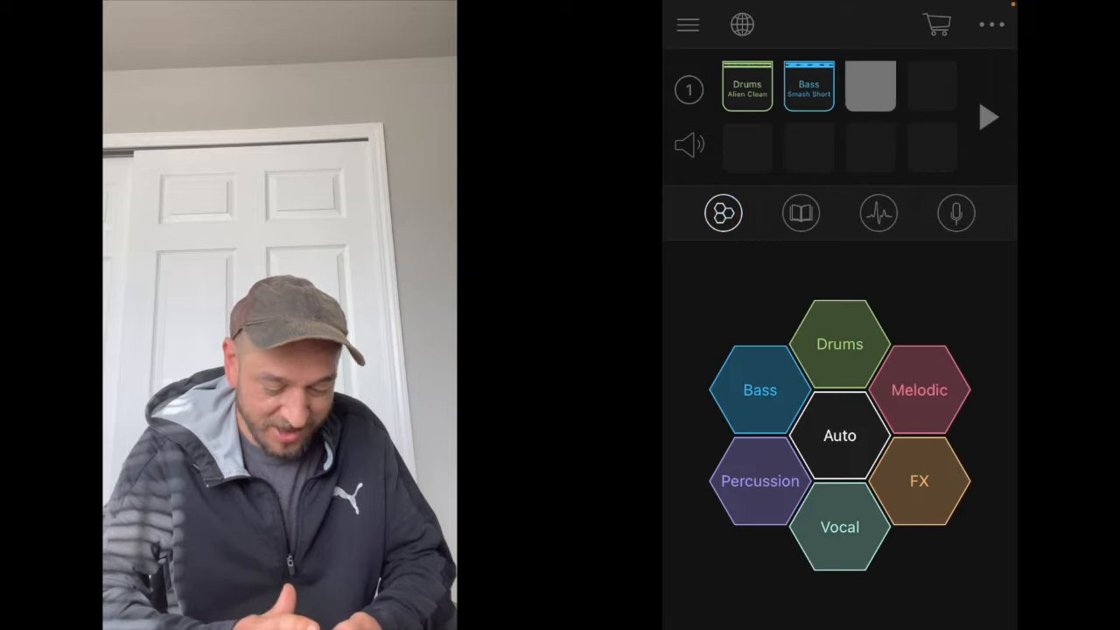
{"action": "left_click", "coordinate": [918, 388]}
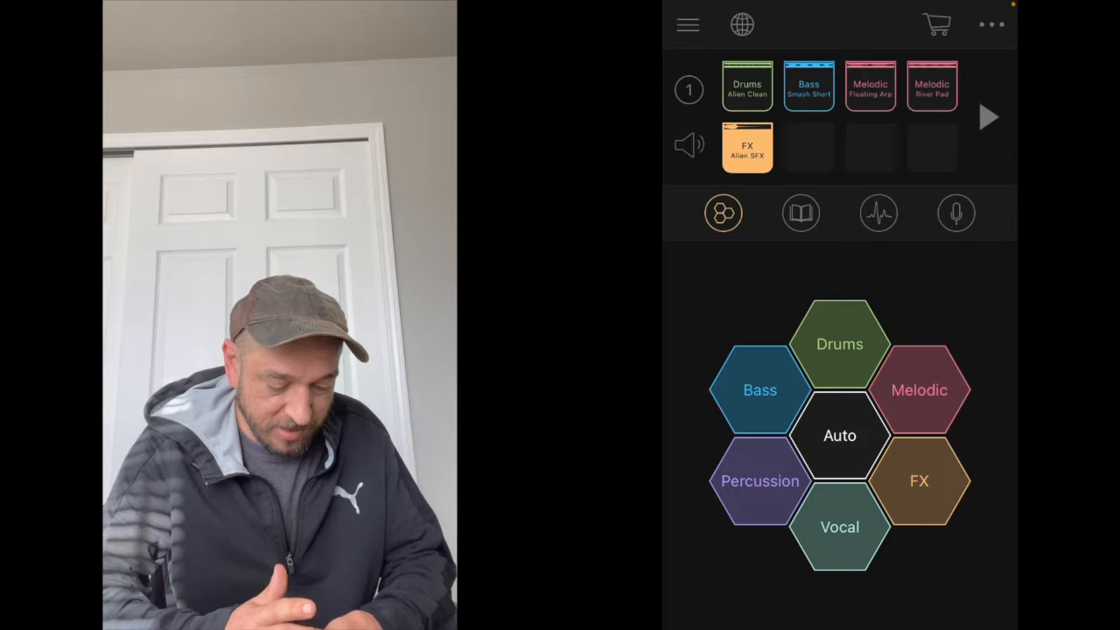
{"action": "left_click", "coordinate": [840, 433]}
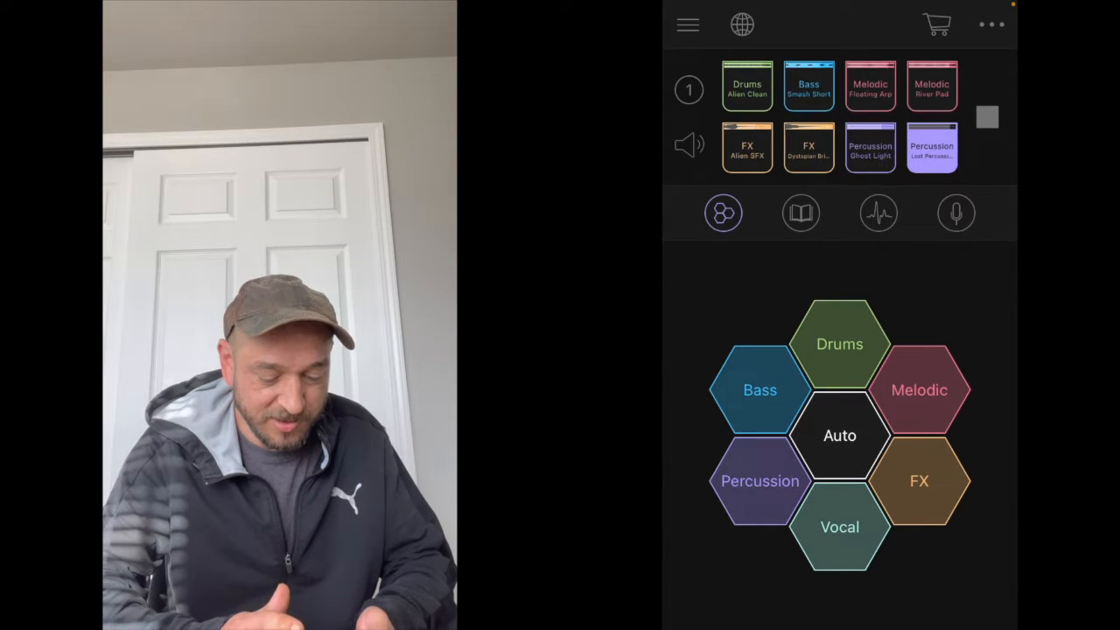
Solo the second FX loop, then show the Ghost Light percussion loop's waveform in the editor.
{"action": "left_click", "coordinate": [808, 147]}
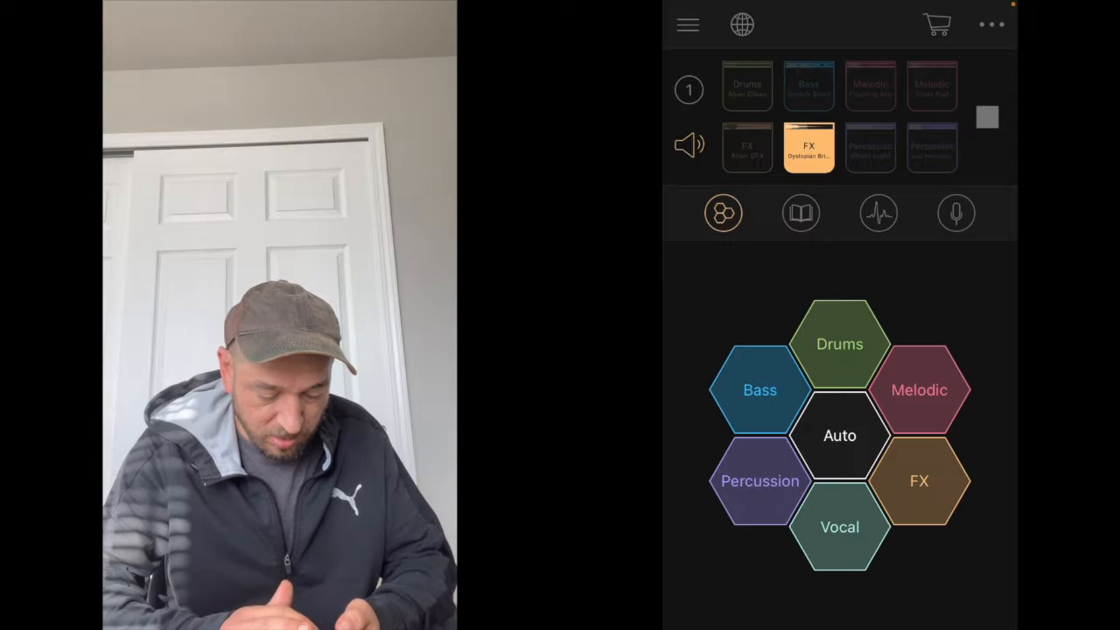
{"action": "left_click", "coordinate": [878, 214]}
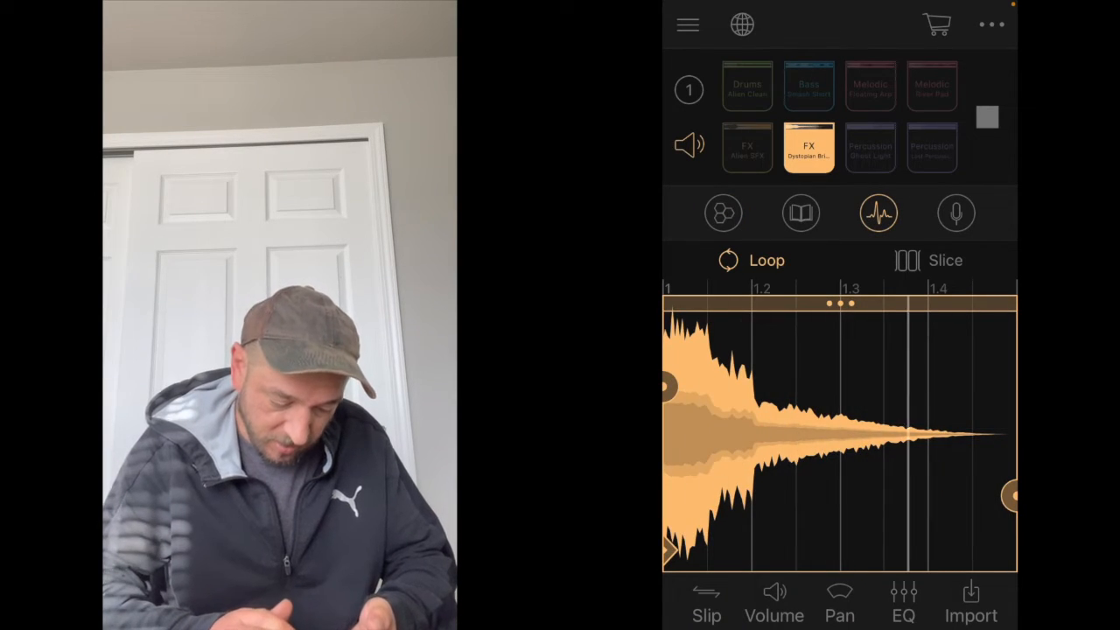
{"action": "left_click", "coordinate": [945, 259]}
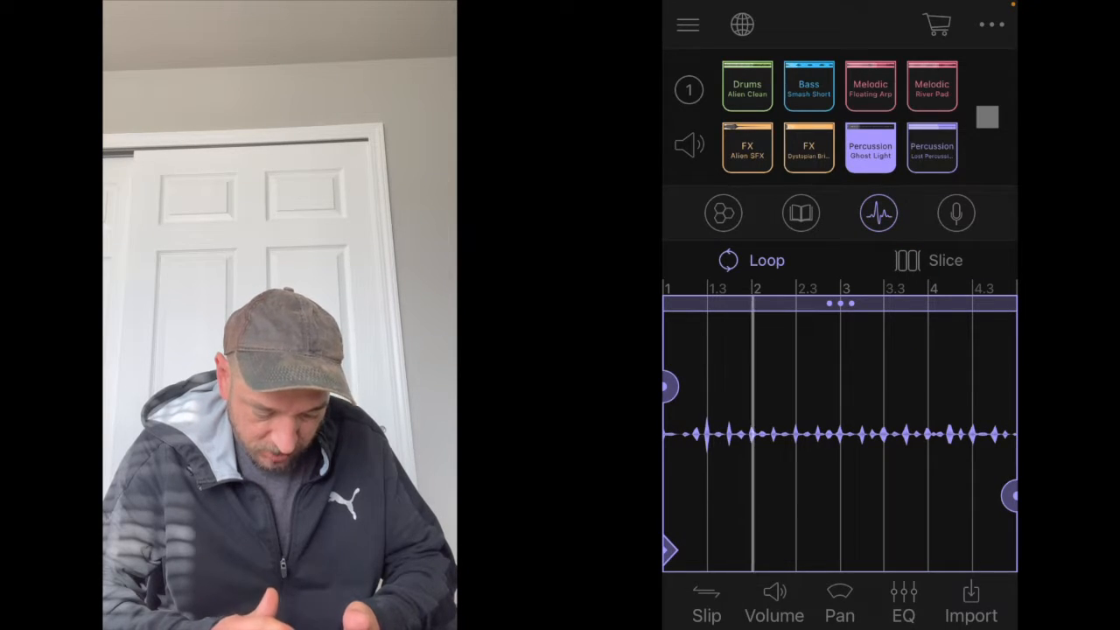
Mute the second percussion loop and open the Floating Arp melodic loop for slicing.
{"action": "left_click", "coordinate": [869, 147]}
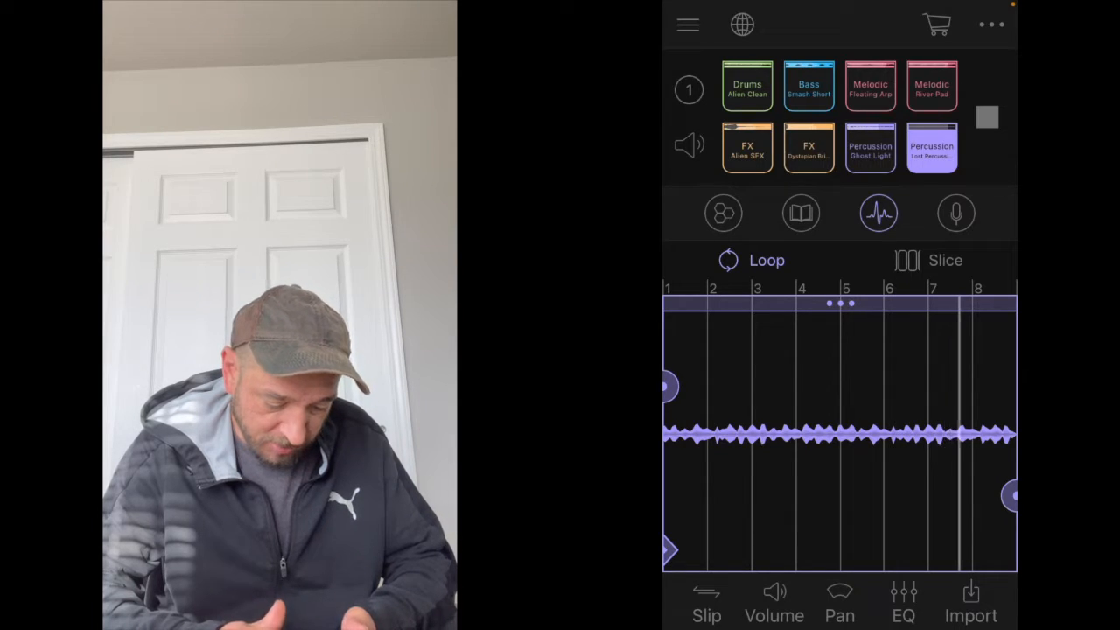
{"action": "left_click", "coordinate": [930, 146]}
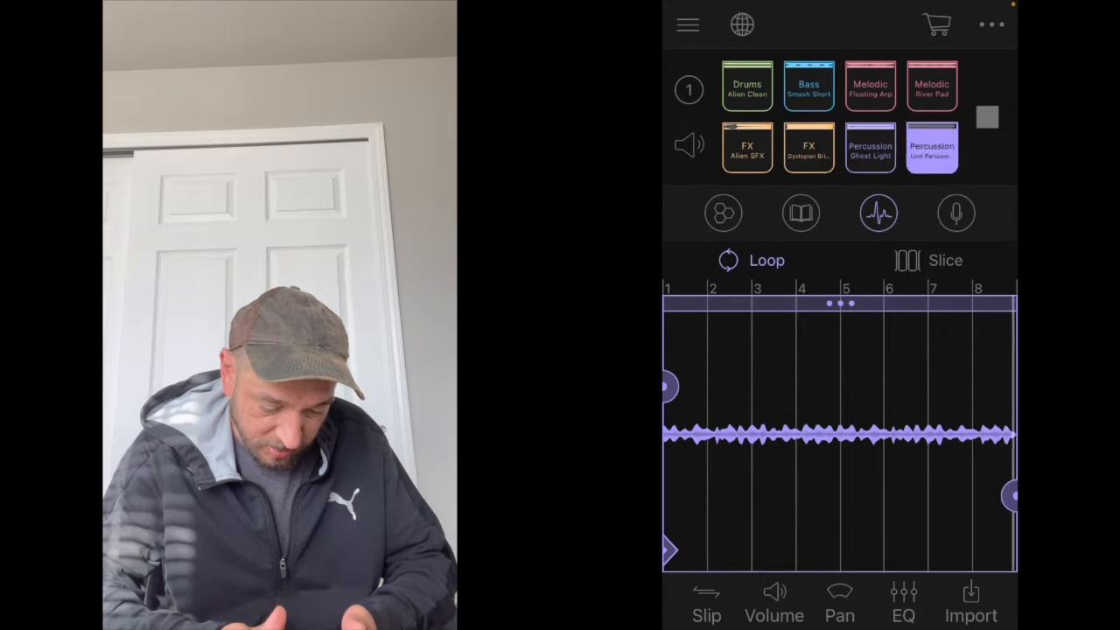
{"action": "left_click", "coordinate": [930, 147]}
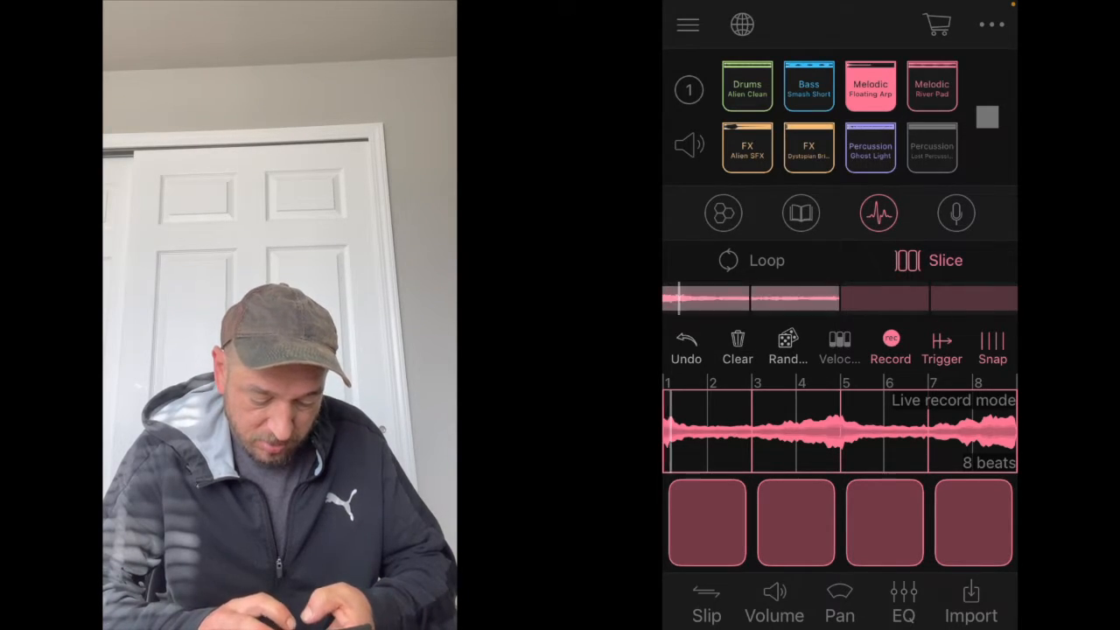
Return to loop mode showing the muted second percussion loop's waveform.
{"action": "left_click", "coordinate": [794, 521]}
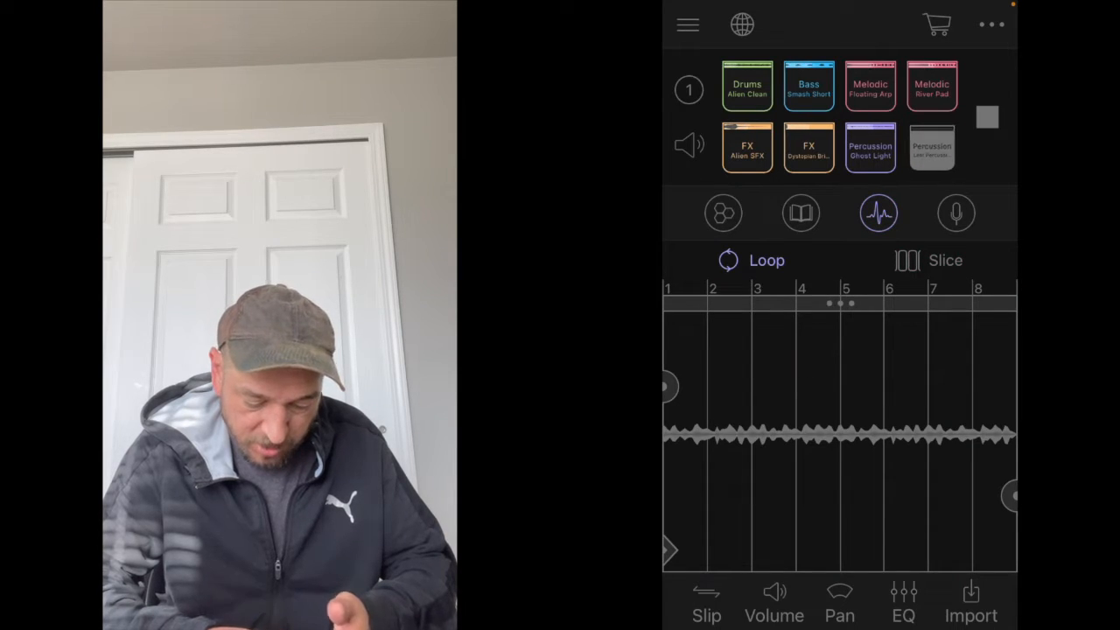
Unmute and solo the second percussion loop, then open it in the slice editor.
{"action": "left_click", "coordinate": [931, 147]}
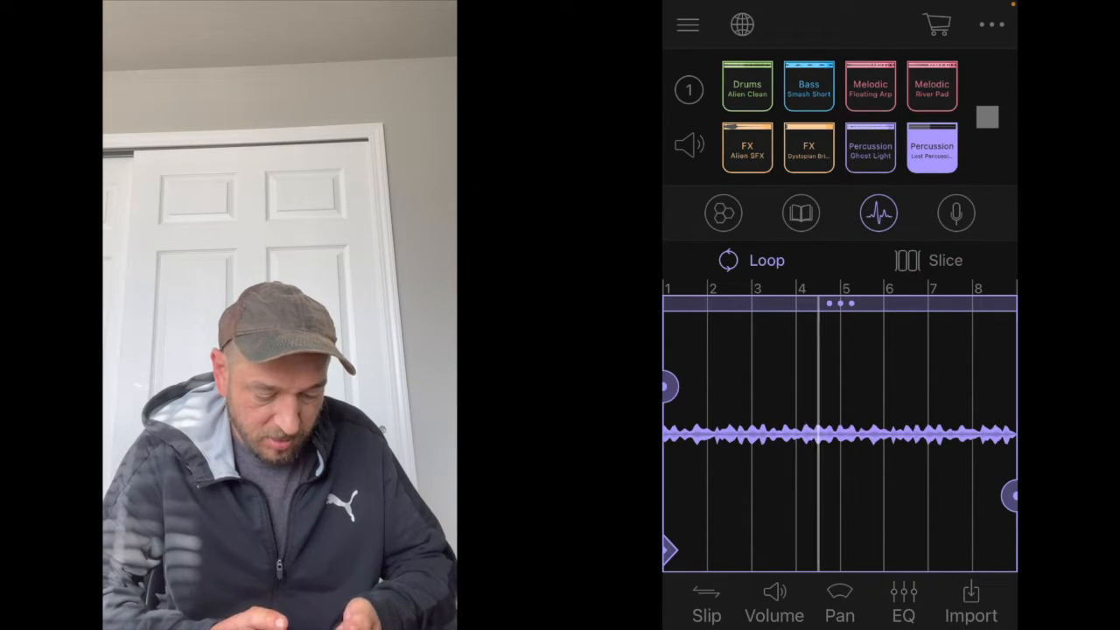
{"action": "left_click", "coordinate": [931, 146]}
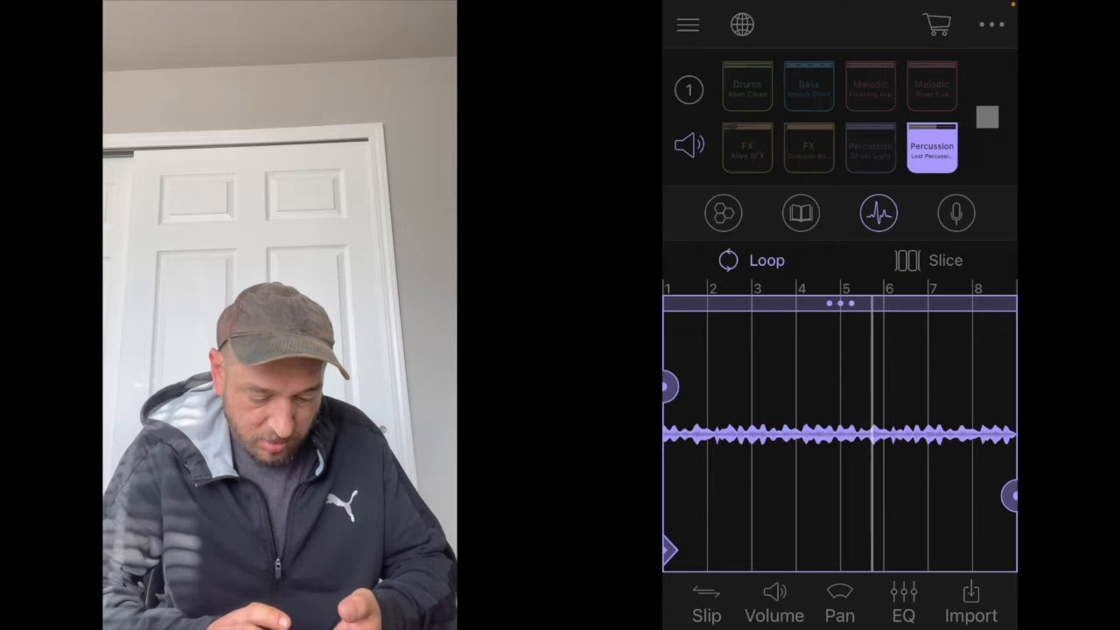
{"action": "left_click", "coordinate": [773, 603]}
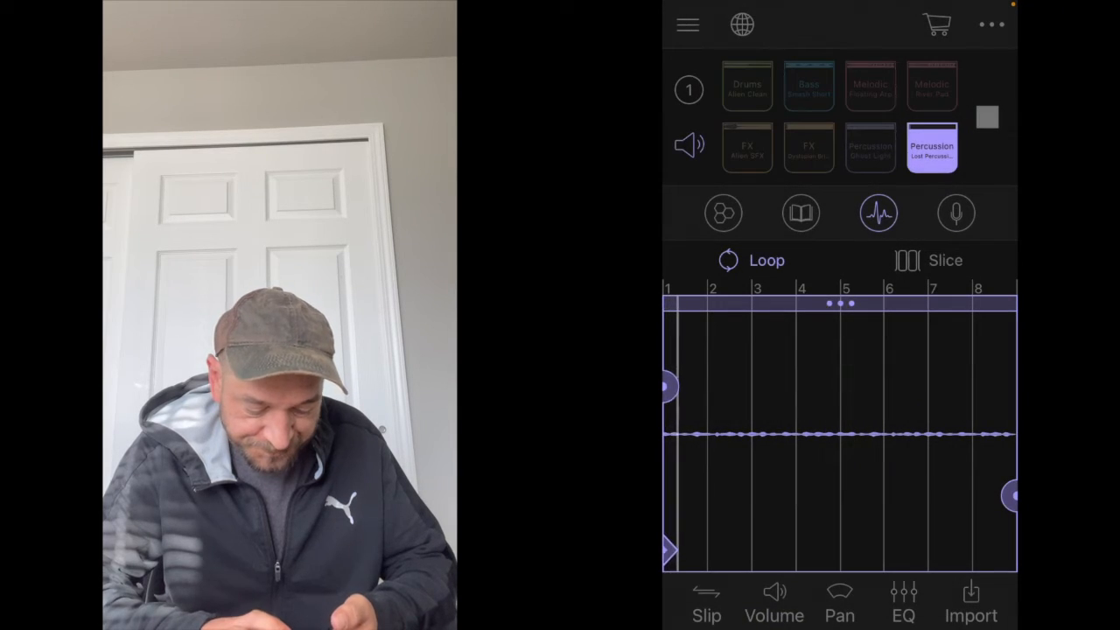
{"action": "left_click", "coordinate": [945, 259]}
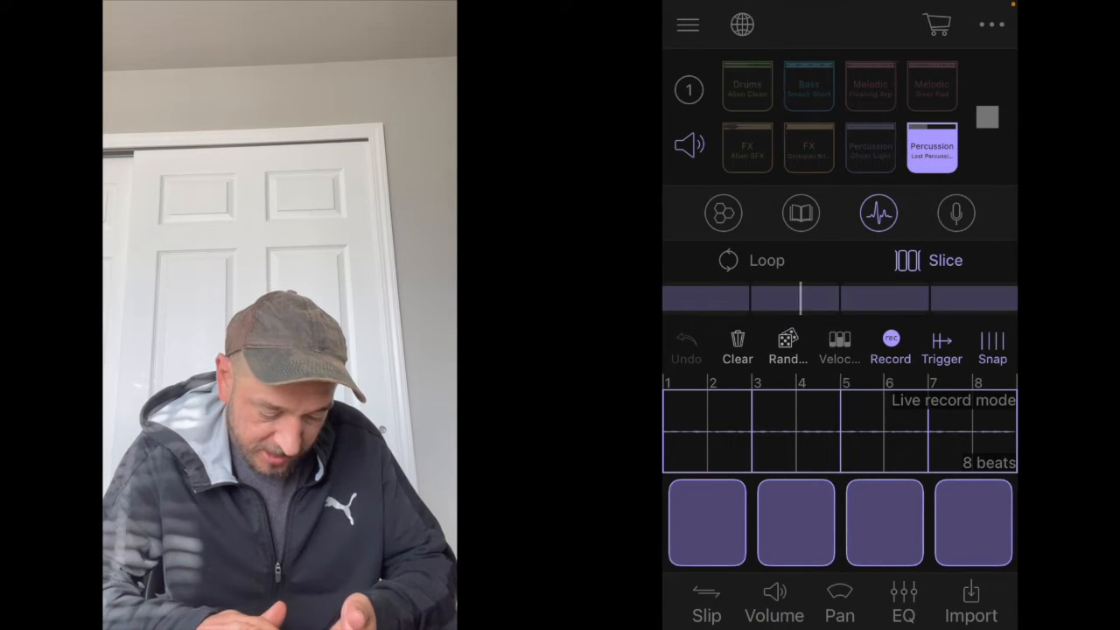